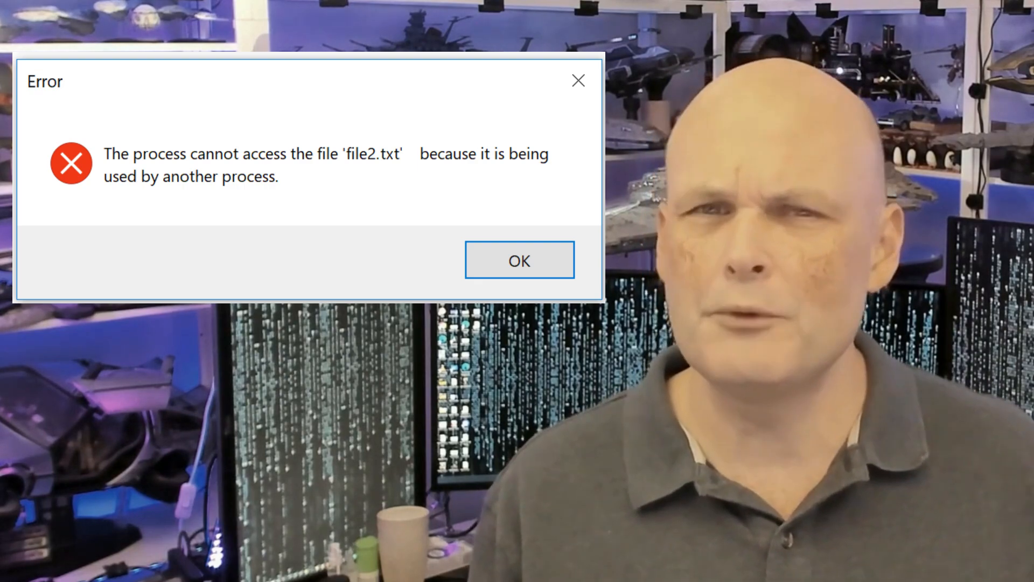
# - Dismiss the 'file in use by another process' error to reveal the empty desktop
pyautogui.click(519, 259)
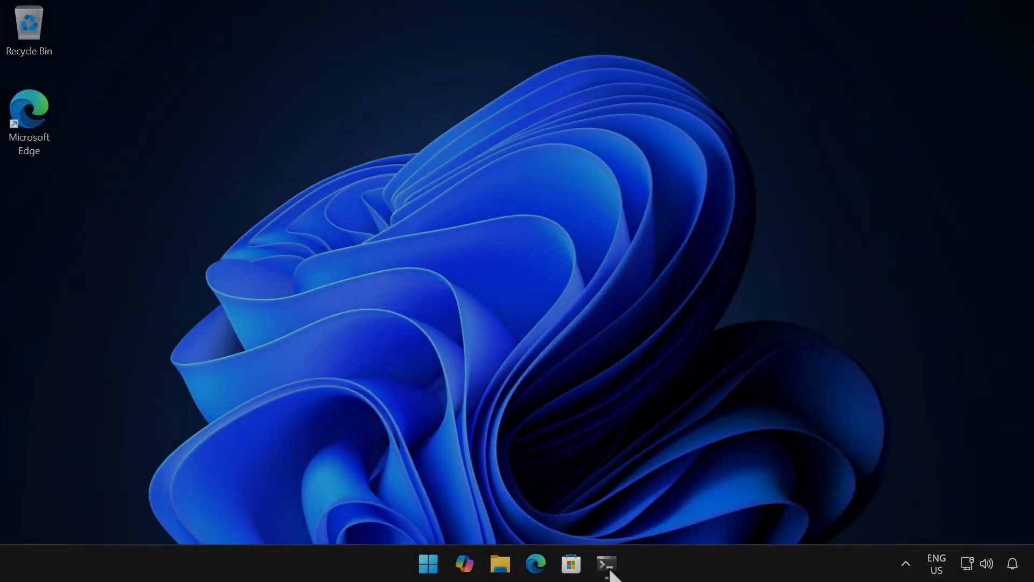
pyautogui.click(607, 563)
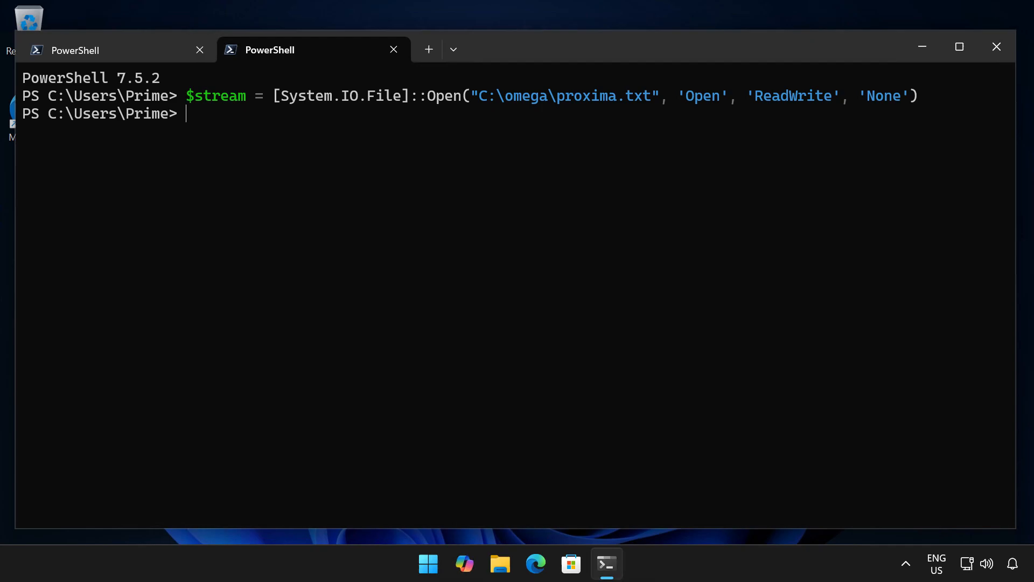
pyautogui.moveTo(871, 70)
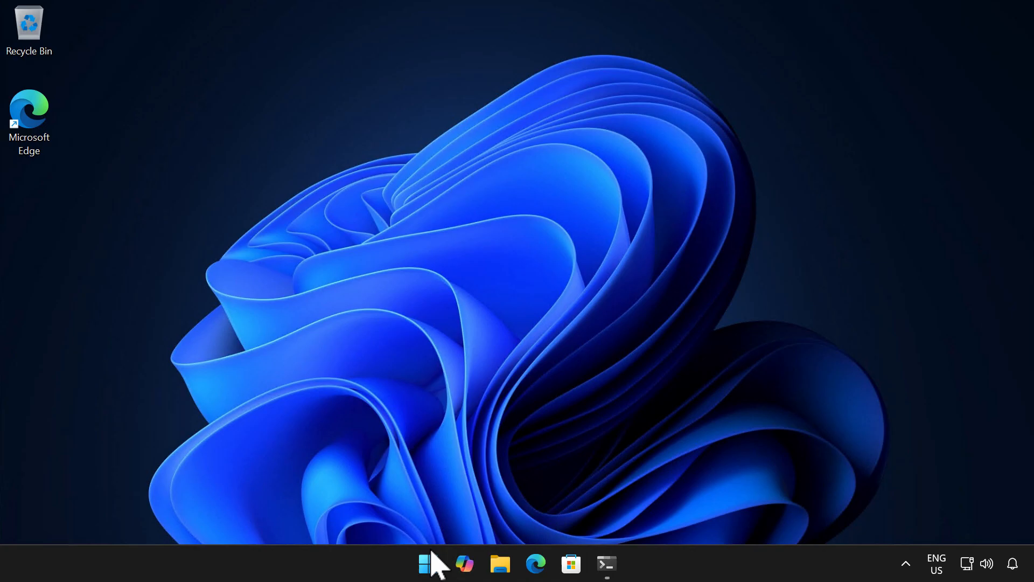
# - Search Resource Monitor's CPU handles for 'proxima' and inspect the locking pwsh.exe (PID 6692) entry
pyautogui.click(428, 564)
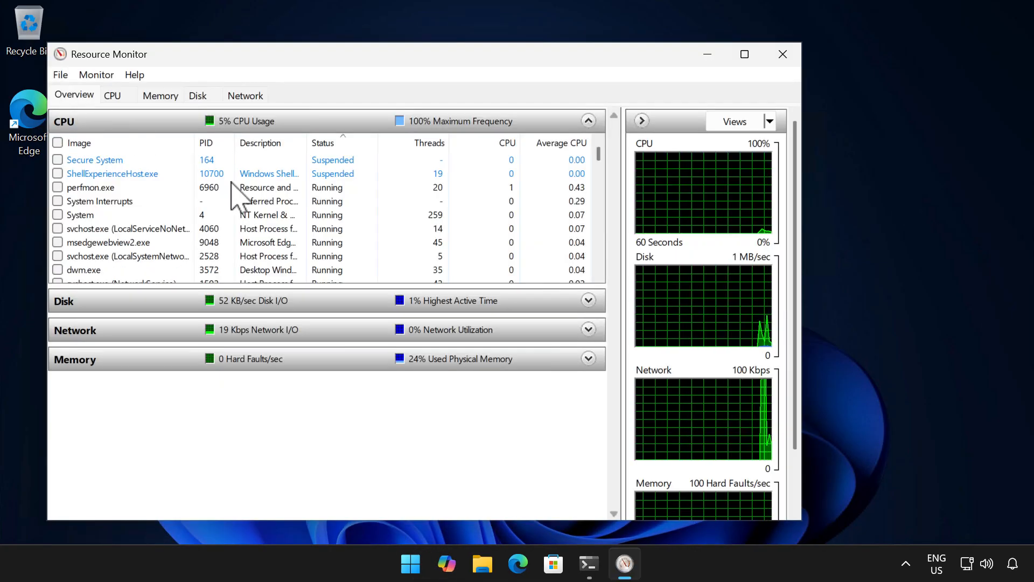
pyautogui.click(112, 96)
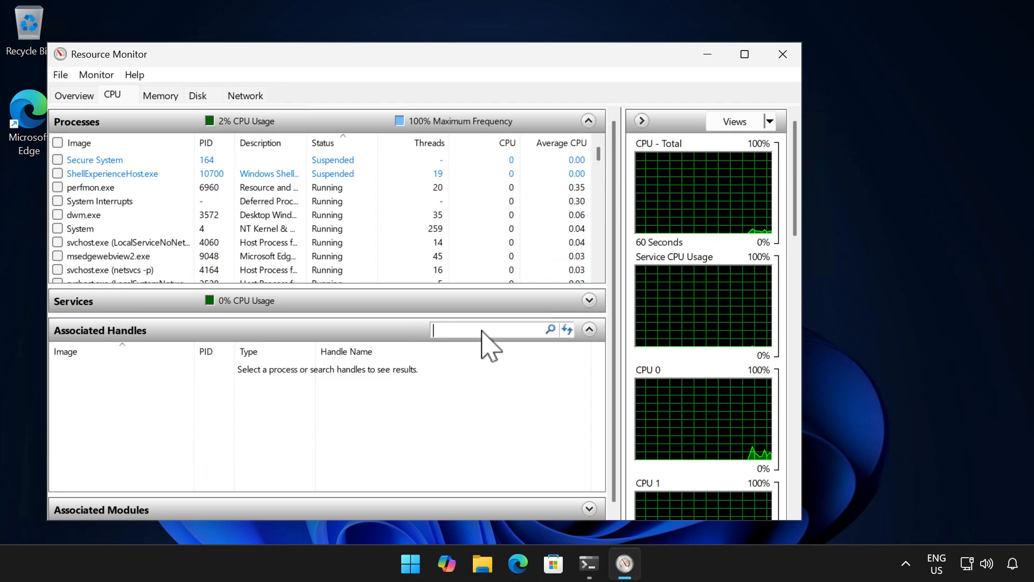
pyautogui.write('proxima')
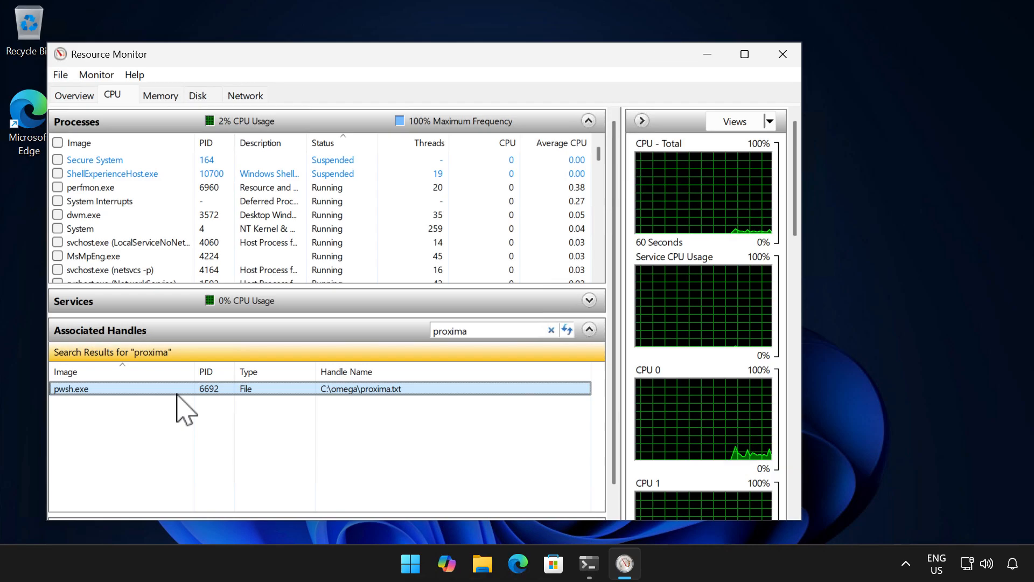
pyautogui.rightClick(70, 388)
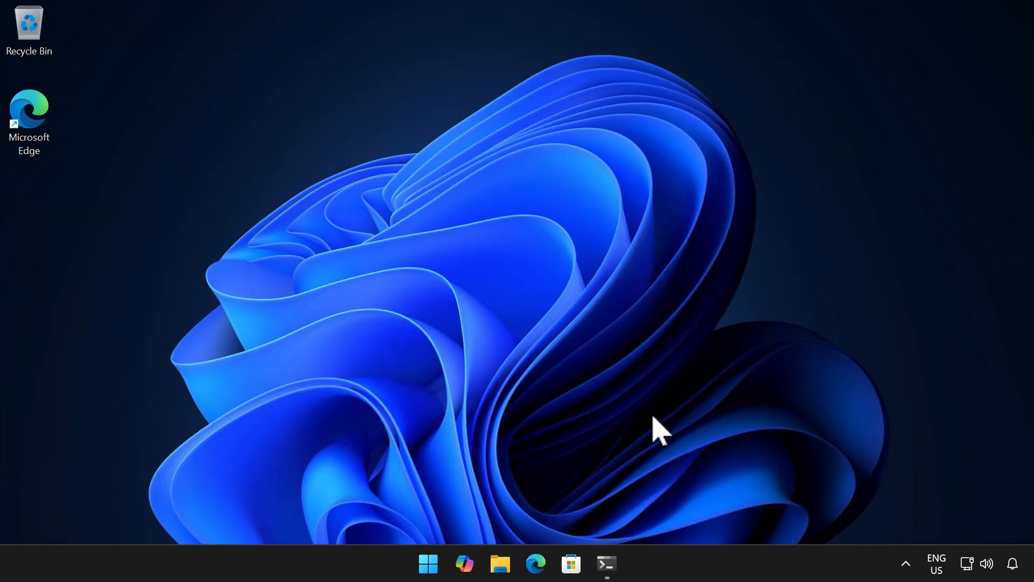
# - Launch Process Explorer from the taskbar and start its handle search
pyautogui.click(606, 564)
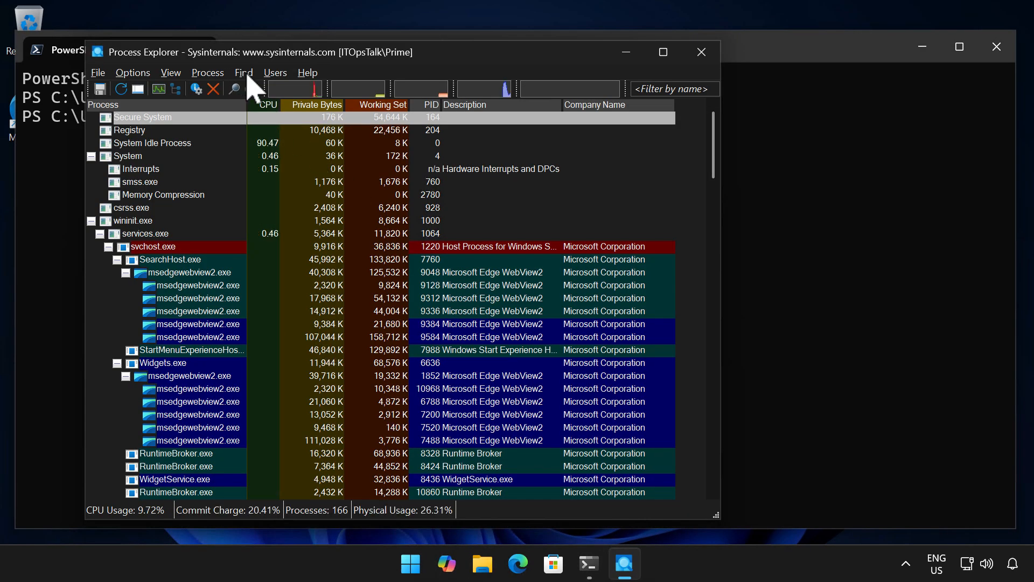
pyautogui.click(243, 72)
pyautogui.write('pro')
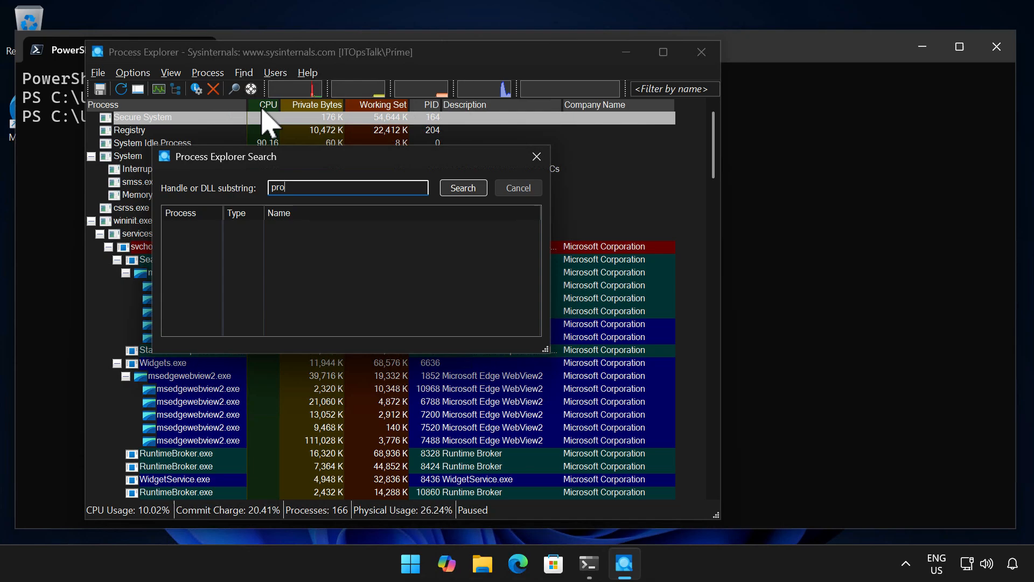
# - Search handles for 'proxima', jump to pwsh.exe's proxima.txt handle, then close the search
pyautogui.click(464, 188)
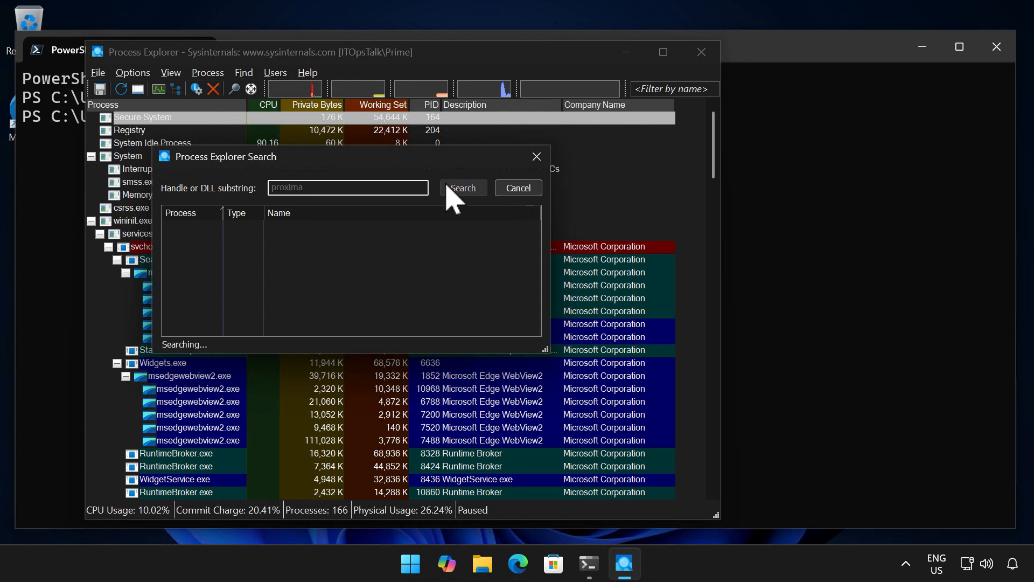
pyautogui.click(462, 187)
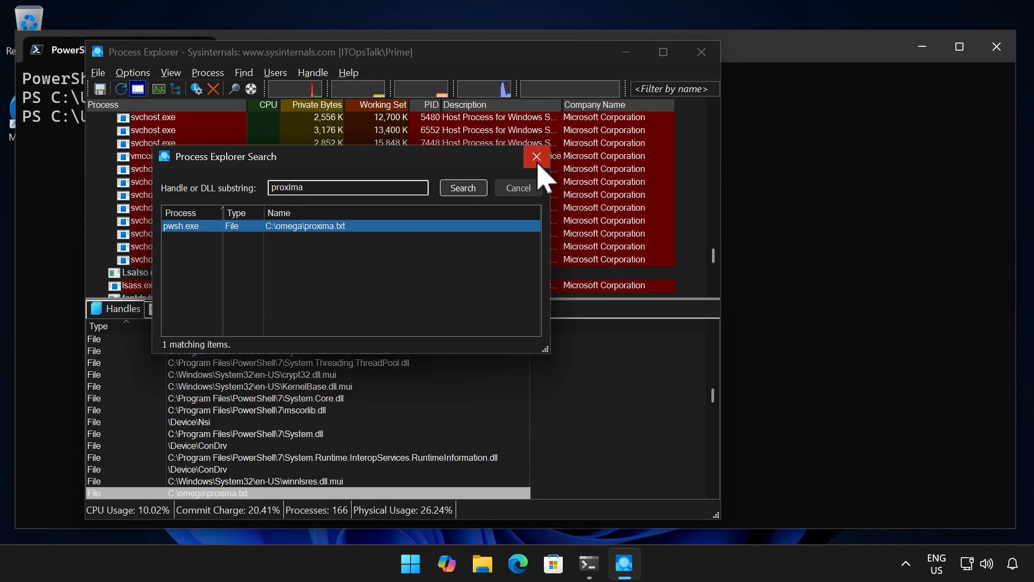
pyautogui.click(537, 156)
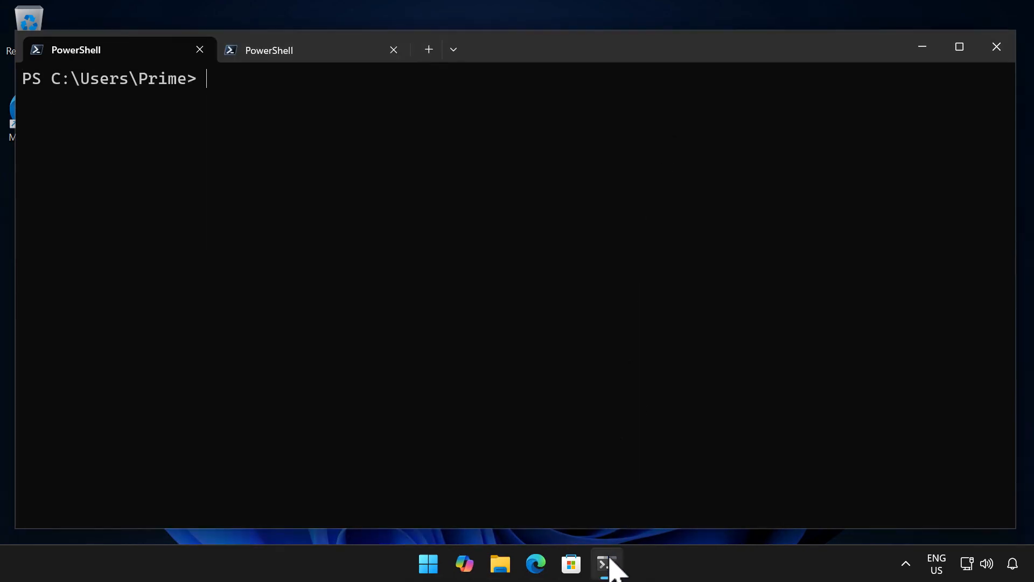
# - In an elevated Terminal, run openfiles /query | findstr /i "proxima.txt" to reveal pwsh.exe (2668)
pyautogui.rightClick(606, 564)
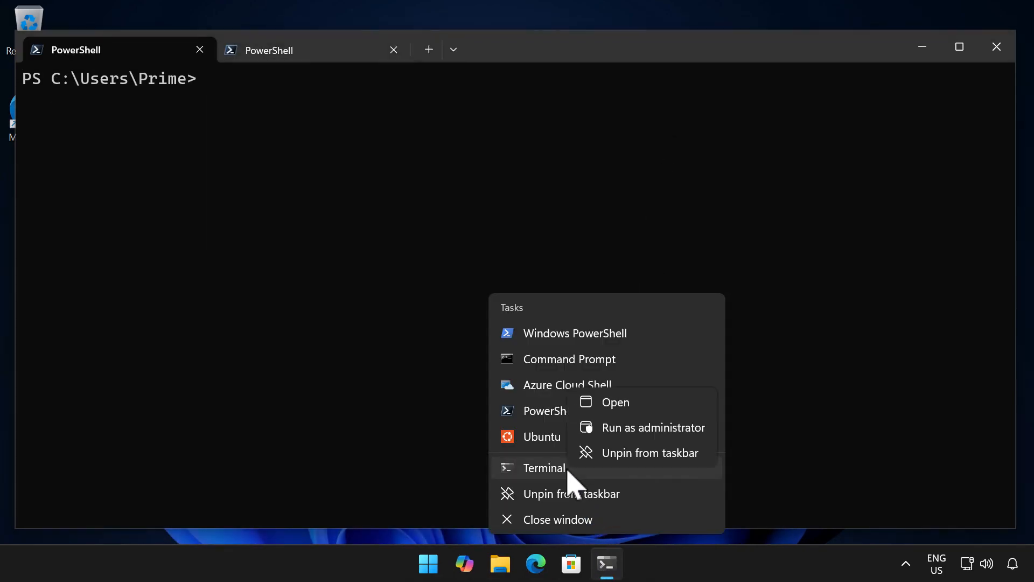
pyautogui.click(653, 427)
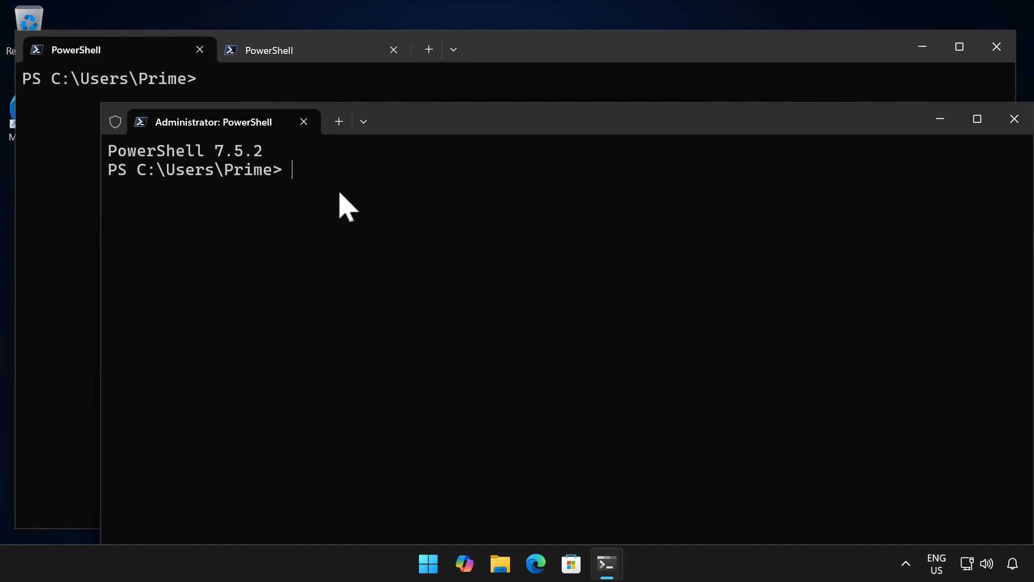
pyautogui.write('openfiles /query | findstr /i "proxima.txt"')
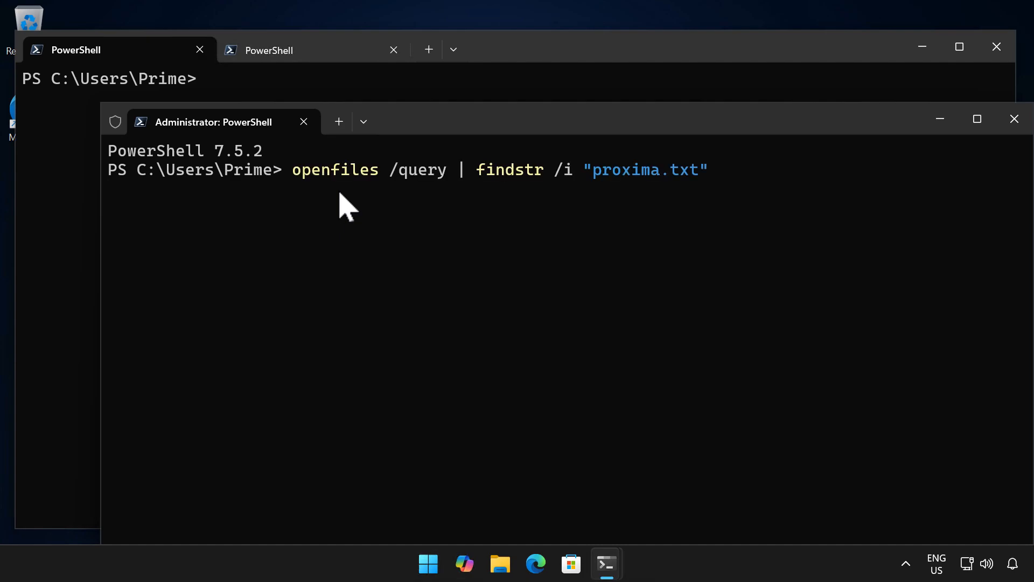
pyautogui.press('Enter')
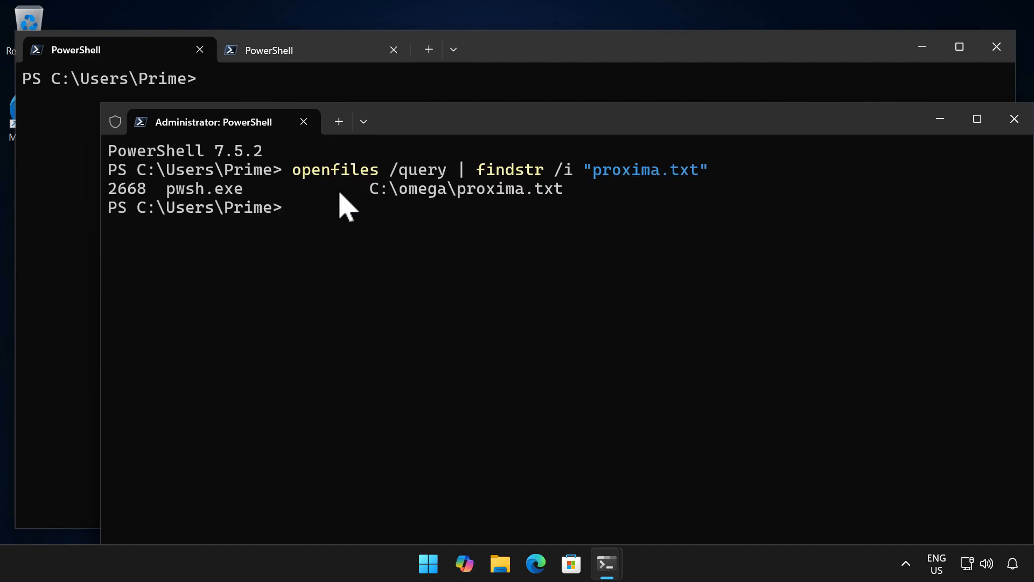
pyautogui.write('exit')
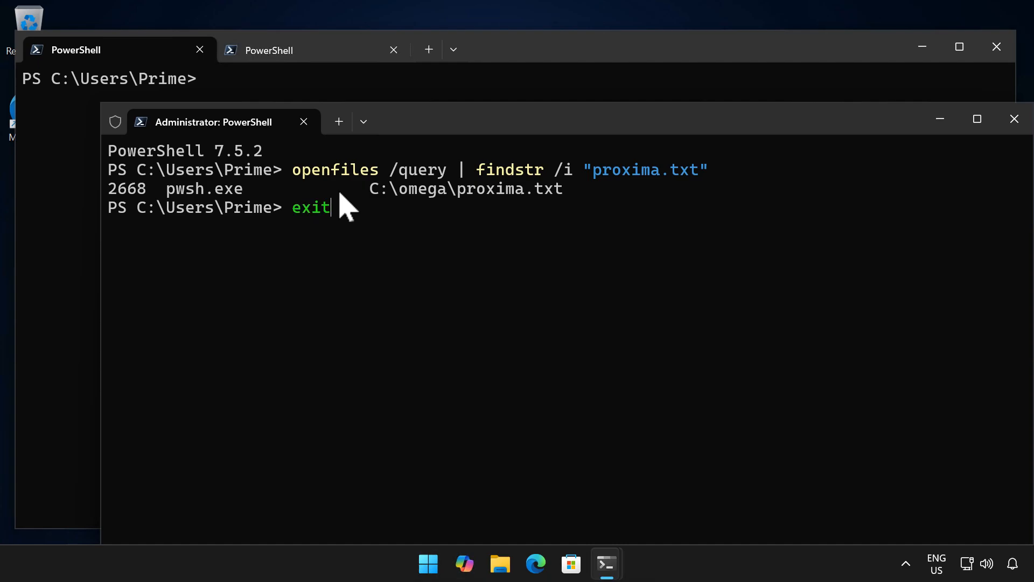
# - Install Microsoft.Sysinternals.Handle via winget, then run handle proxima.txt showing pwsh.exe PID 6692
pyautogui.press('Enter')
pyautogui.write('winget install M')
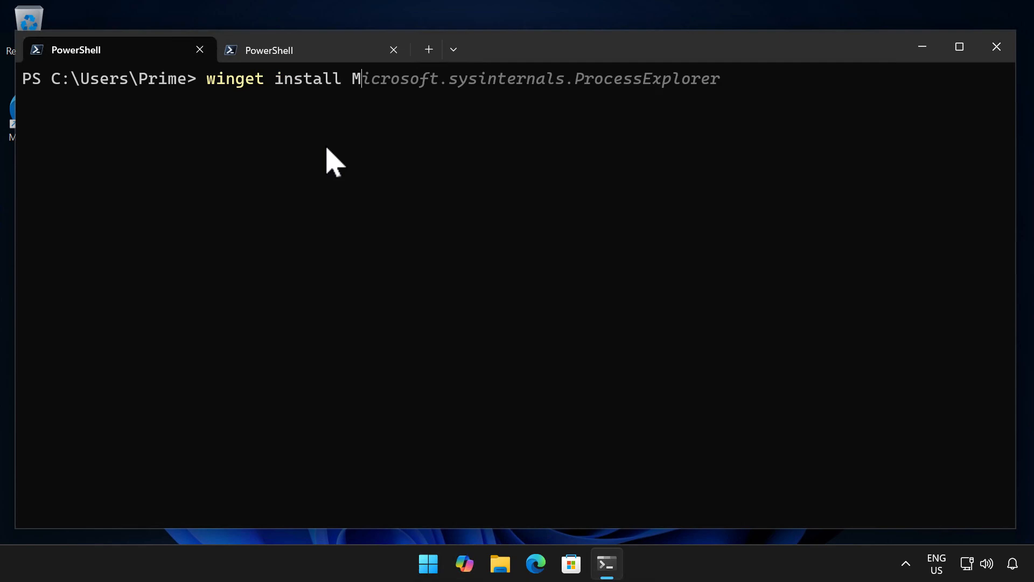
pyautogui.write('icrosoft.Sysinternals.Handle')
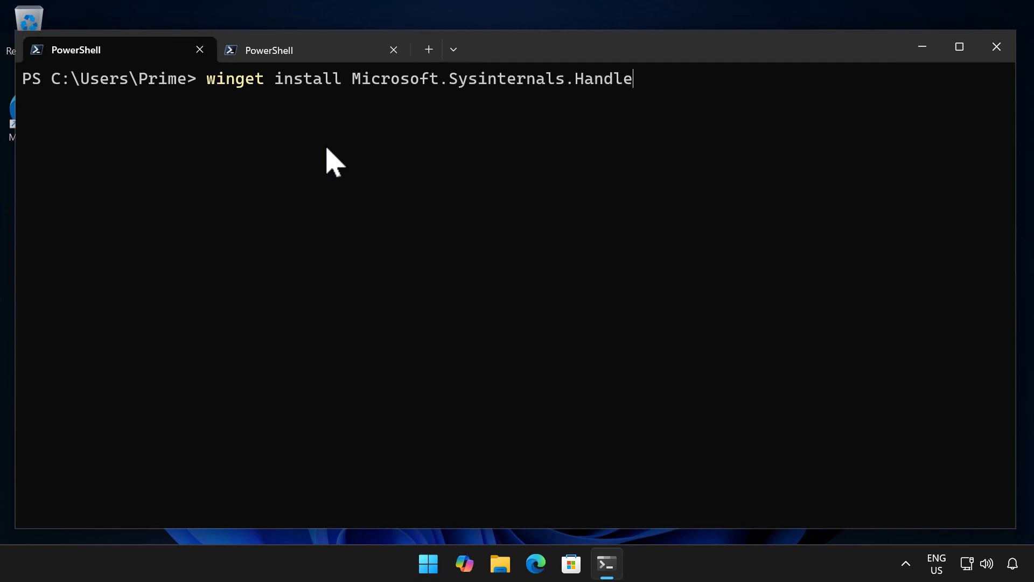
pyautogui.press('Enter')
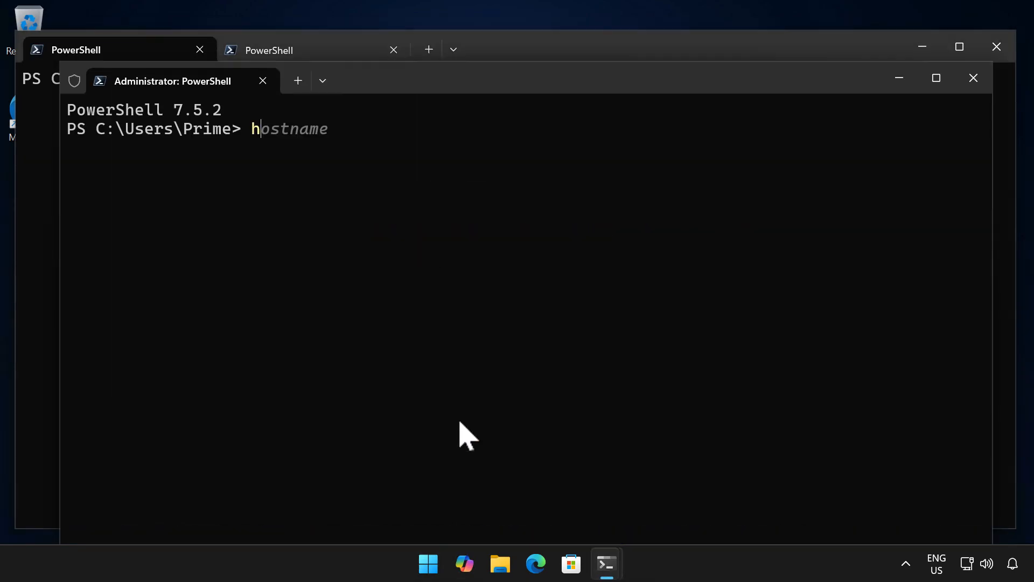
pyautogui.write('andle proxim')
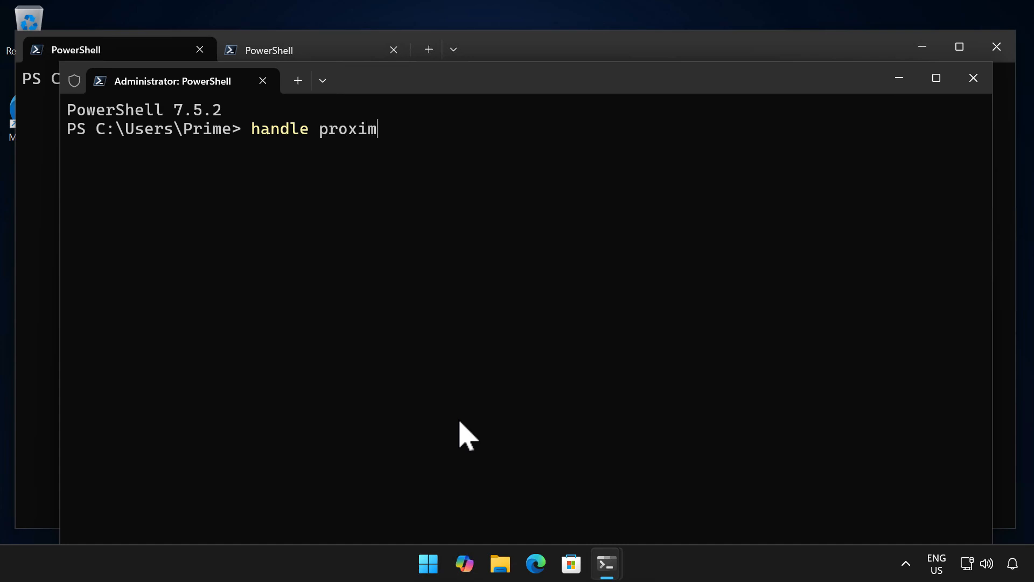
pyautogui.press('Enter')
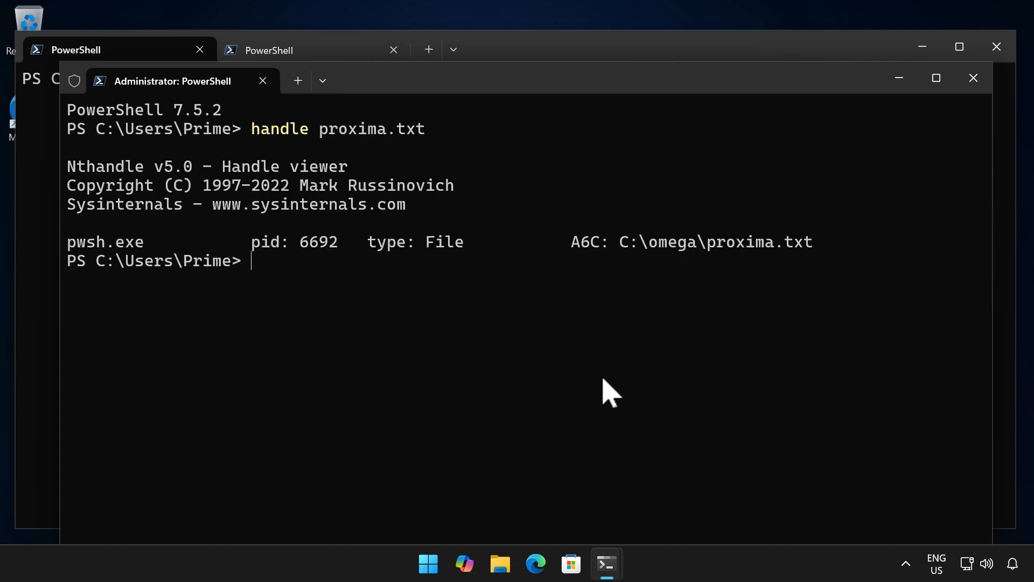